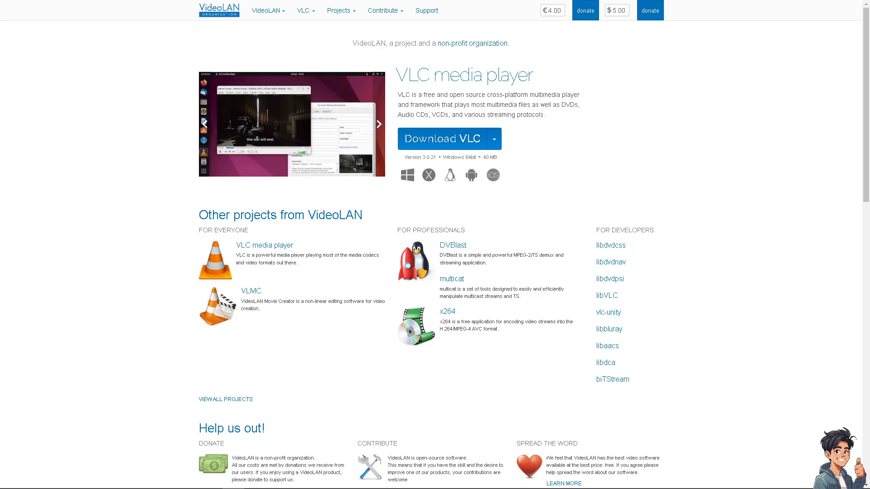
# Load the subtitle tutorial video through Media > Open File and start playback
pyautogui.click(378, 124)
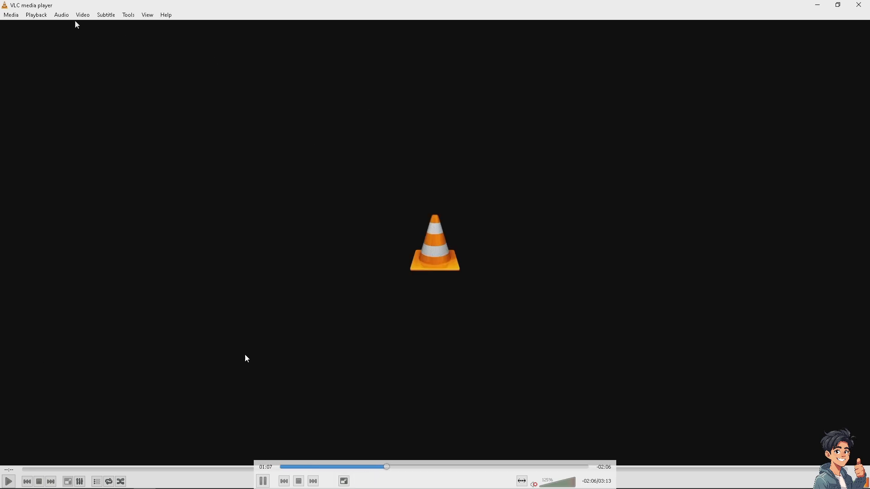
pyautogui.click(11, 14)
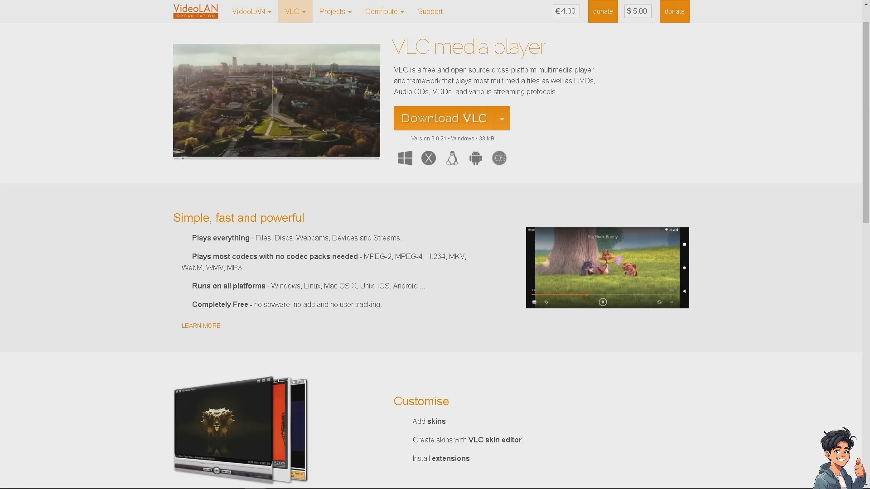
pyautogui.click(443, 118)
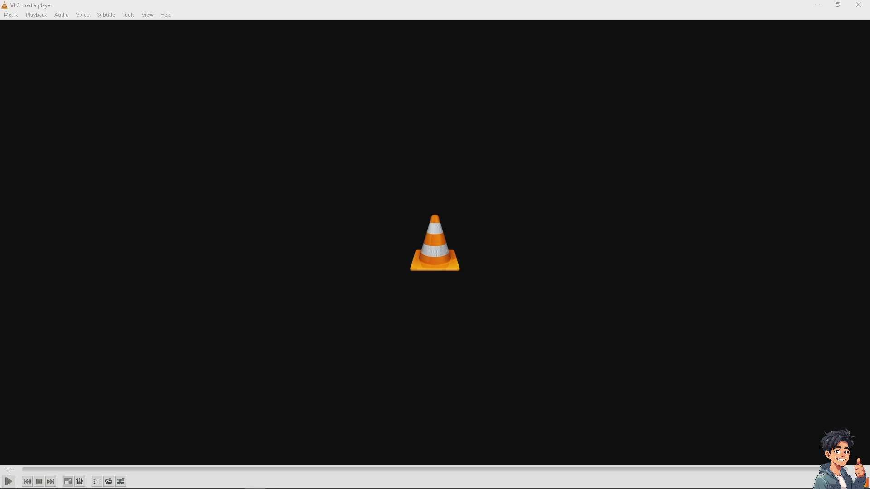
pyautogui.click(9, 482)
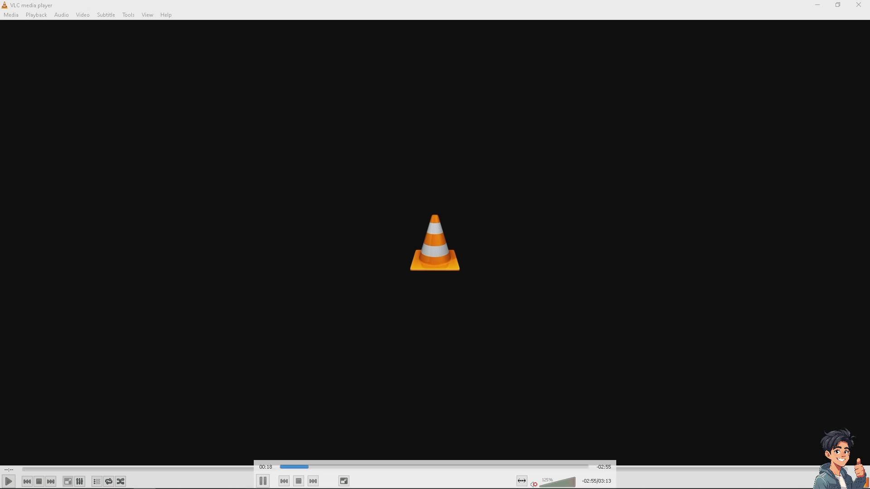
pyautogui.moveTo(279, 467)
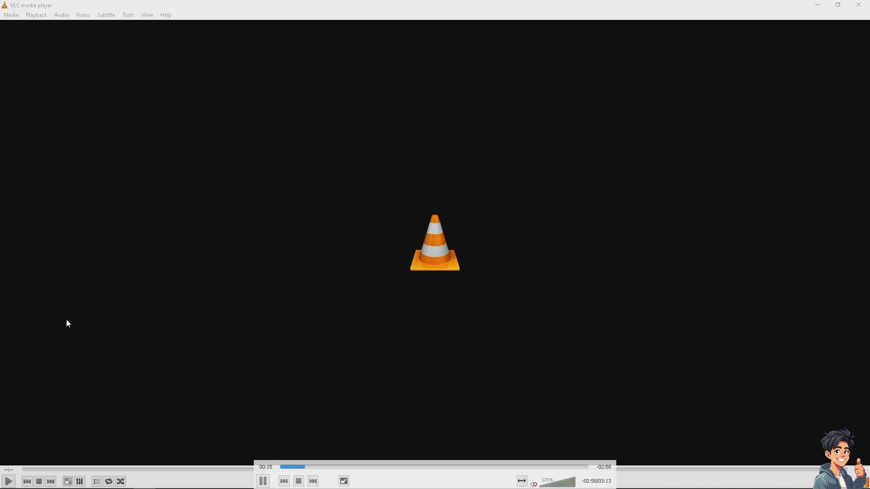
pyautogui.moveTo(201, 399)
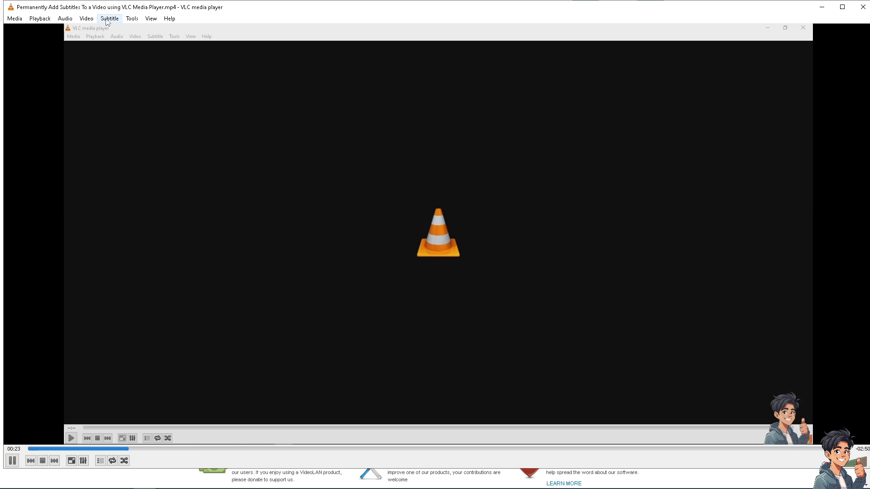
pyautogui.click(109, 18)
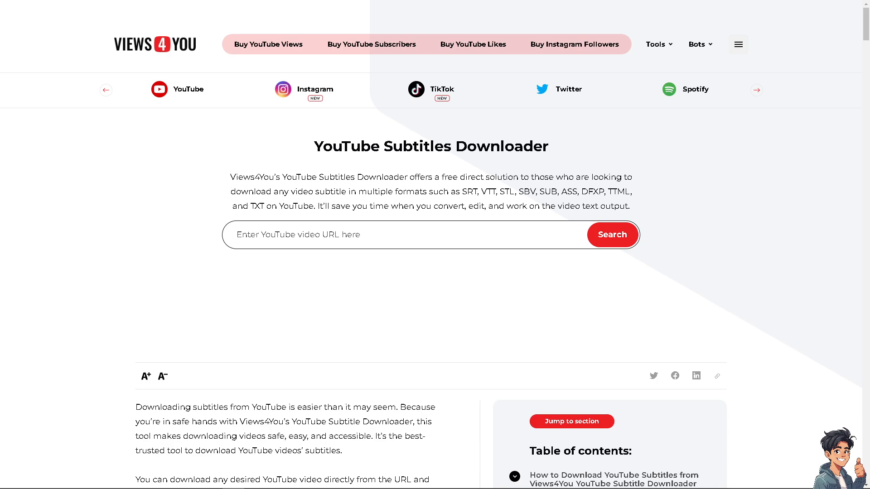
pyautogui.moveTo(287, 152)
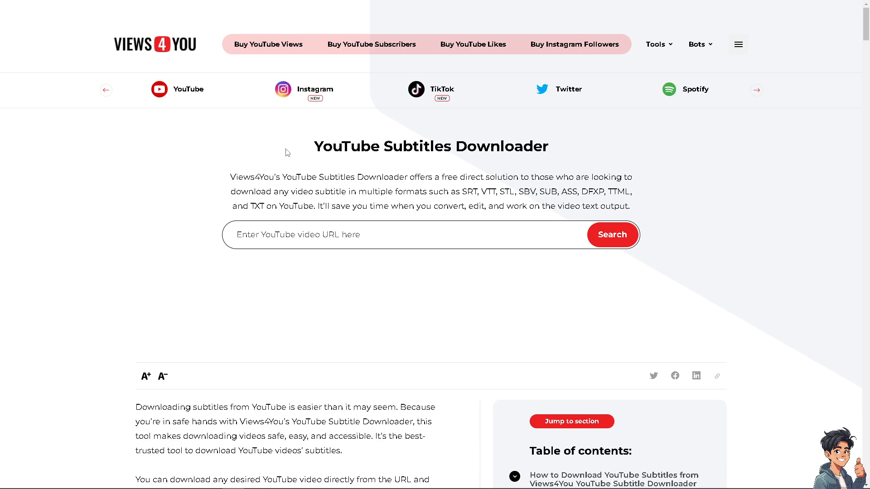
pyautogui.moveTo(226, 154)
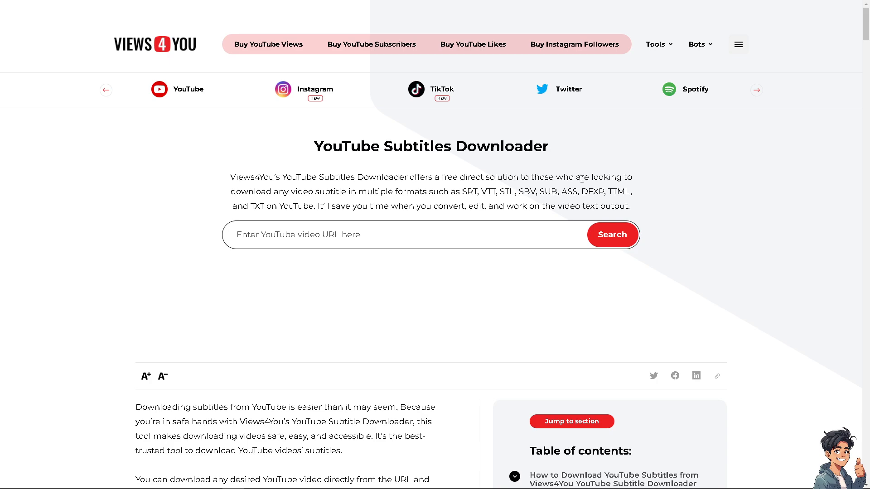
pyautogui.moveTo(356, 194)
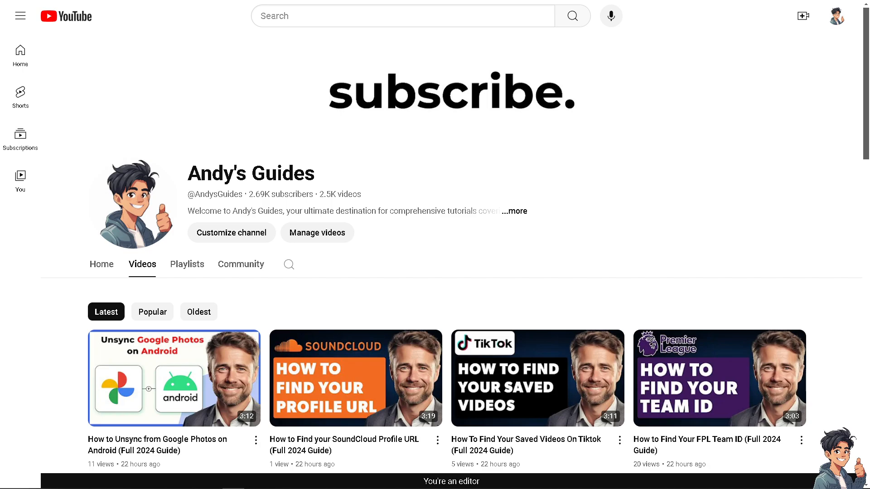
pyautogui.moveTo(152, 311)
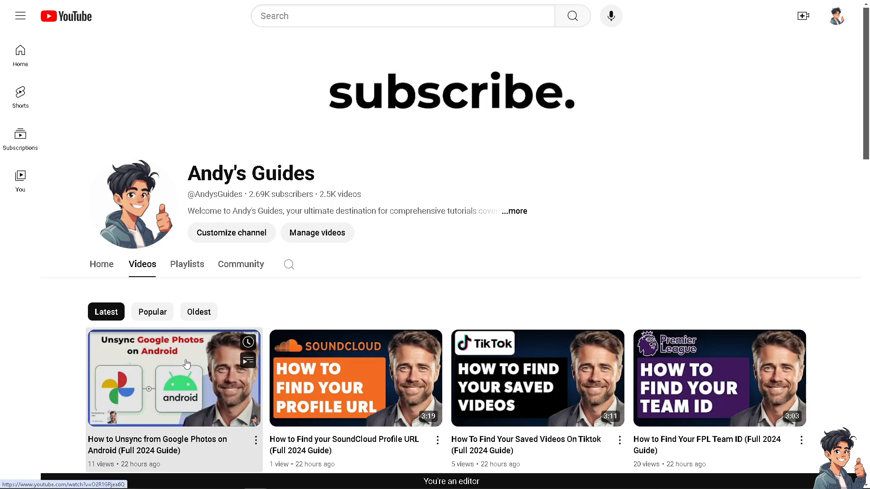
# Play the Google Photos unsync video and copy its video URL from the player
pyautogui.click(174, 378)
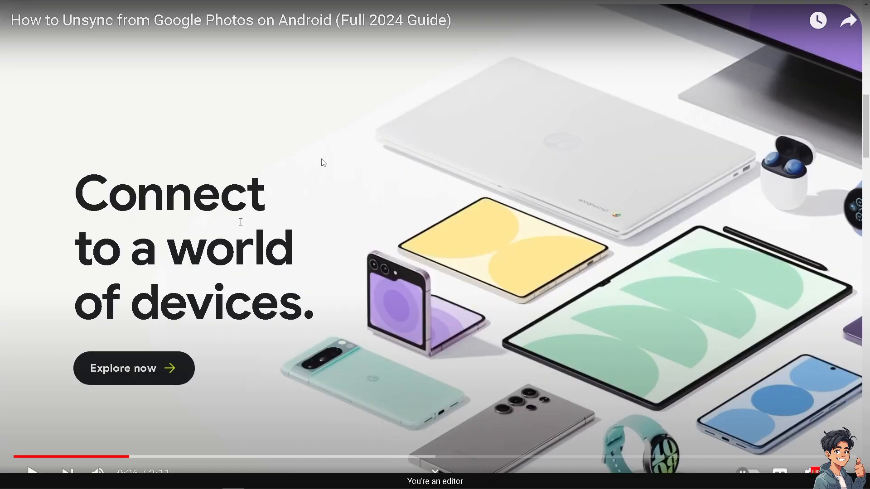
pyautogui.rightClick(324, 162)
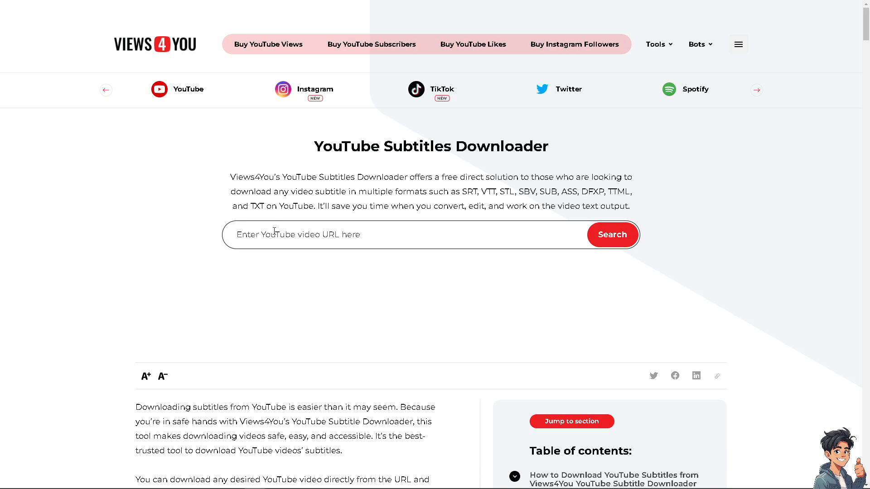
pyautogui.write('https://youtu.be/O2R1GRjea6Q')
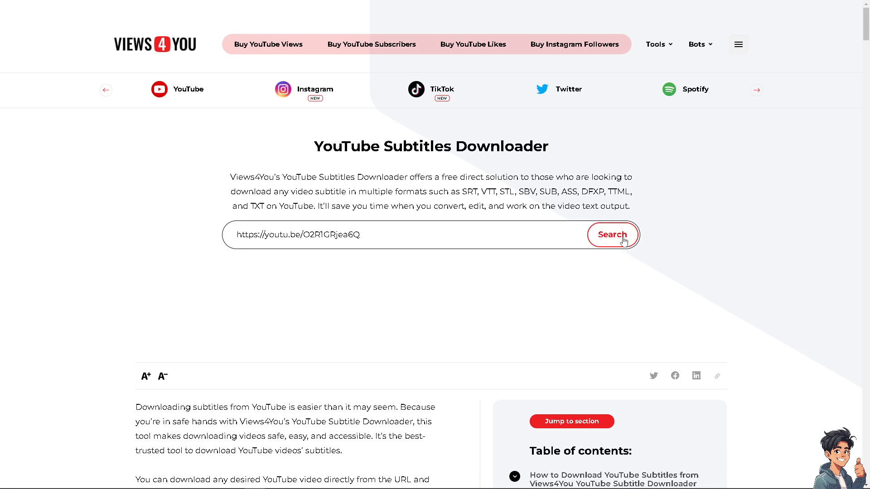
pyautogui.click(611, 235)
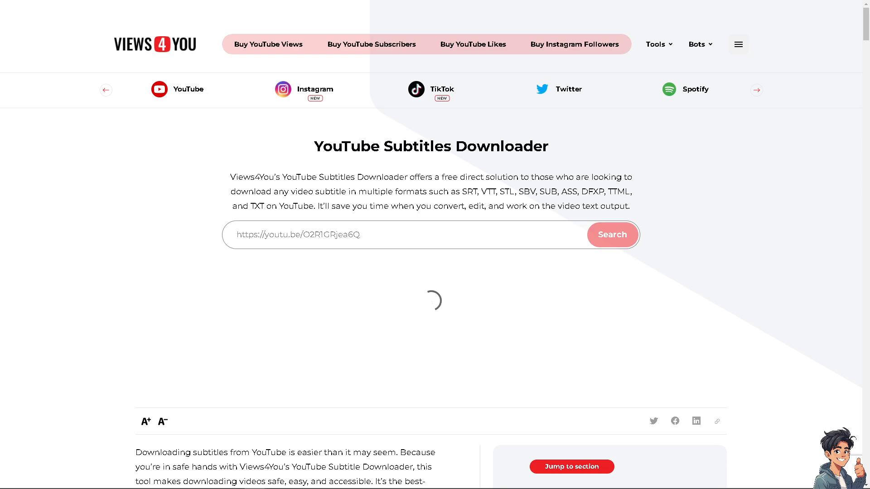
pyautogui.click(611, 235)
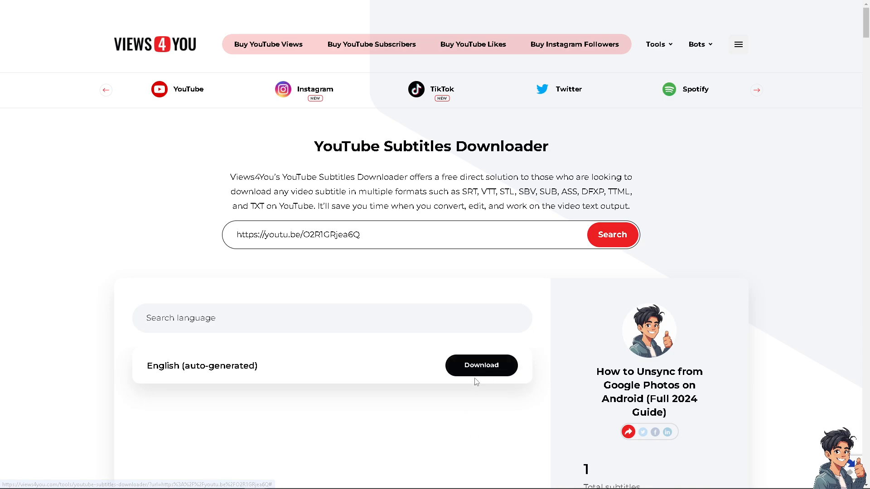
# Download the English auto-generated subtitles as an SRT file
pyautogui.click(480, 366)
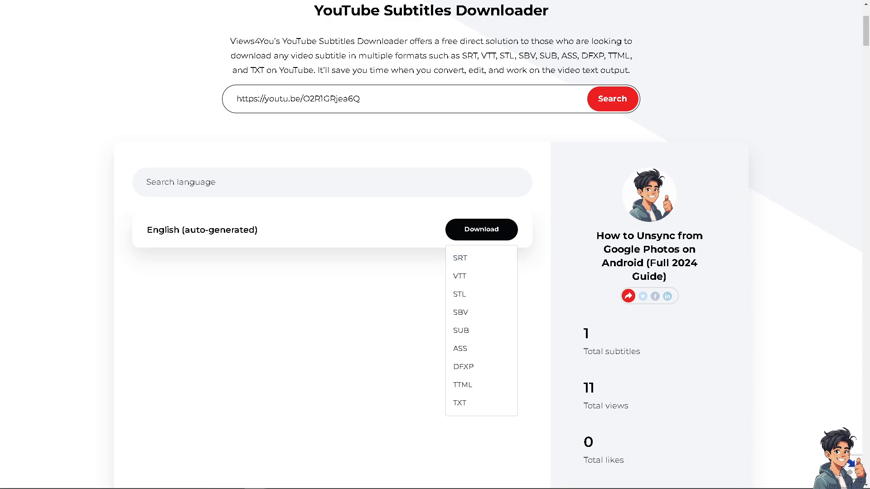
pyautogui.click(109, 19)
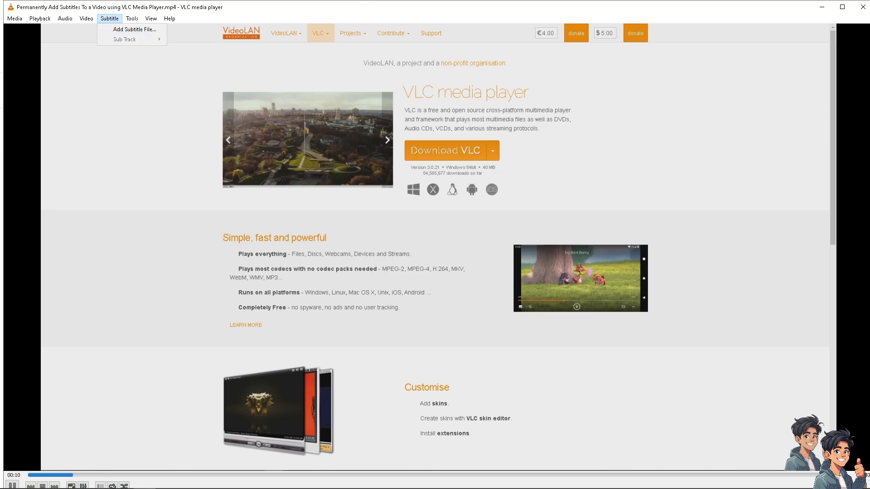
# Start Subtitle > Add Subtitle File and browse the computer for the downloaded SRT
pyautogui.click(157, 160)
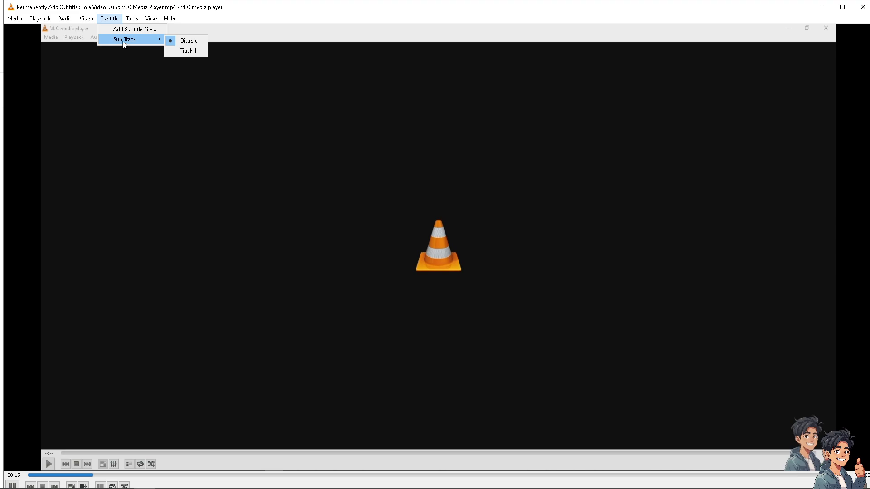
pyautogui.moveTo(188, 41)
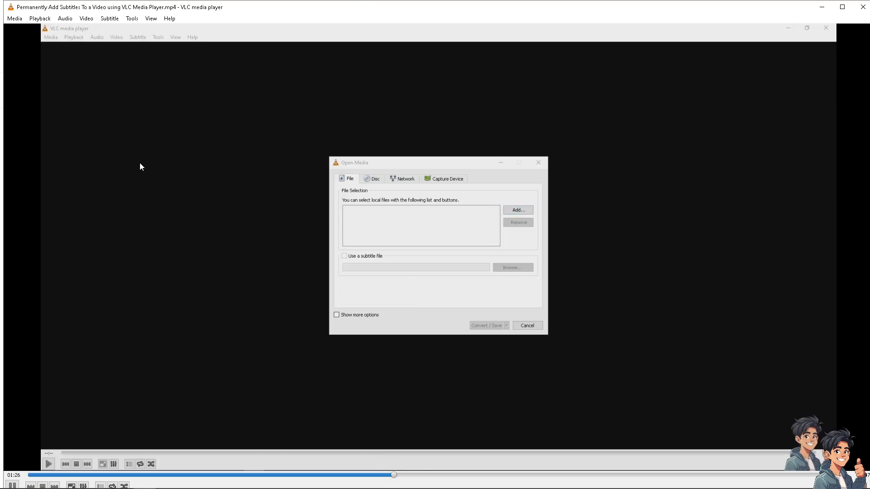
pyautogui.click(516, 209)
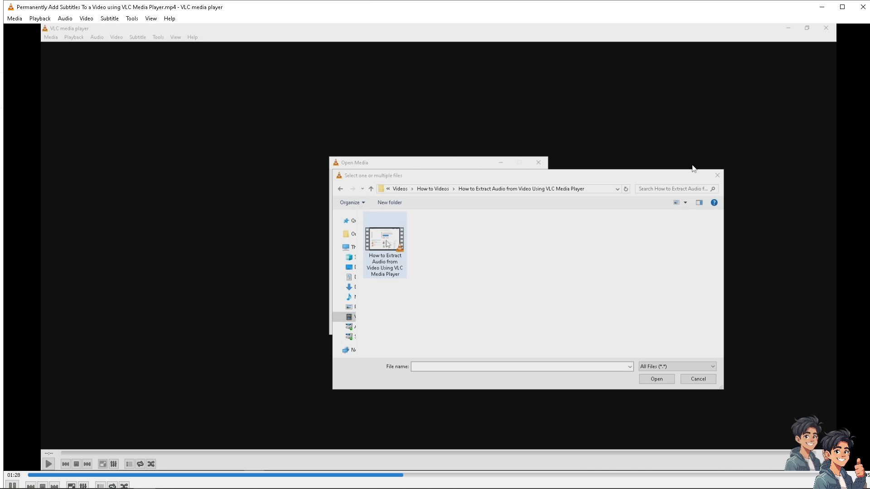